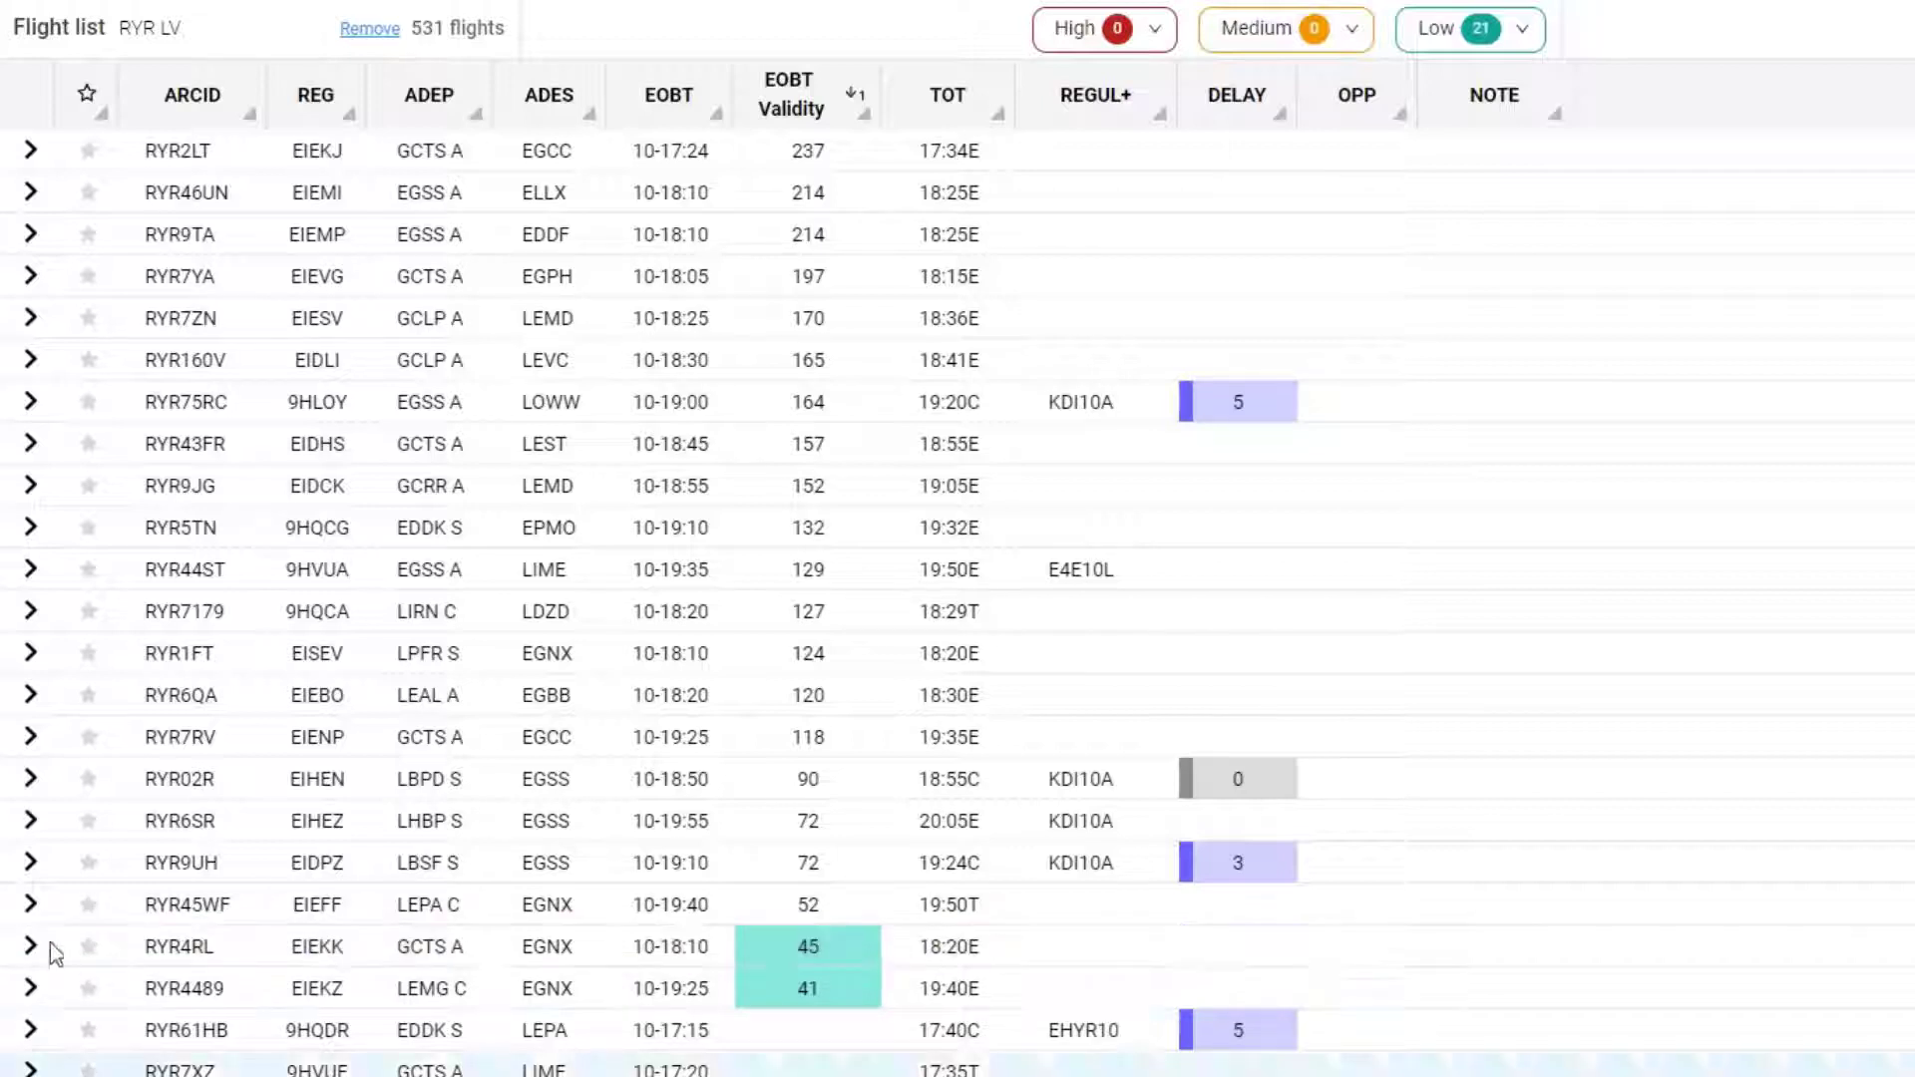
# - Expand the RYR4RL row and go to its Flight Management panel
pyautogui.click(807, 946)
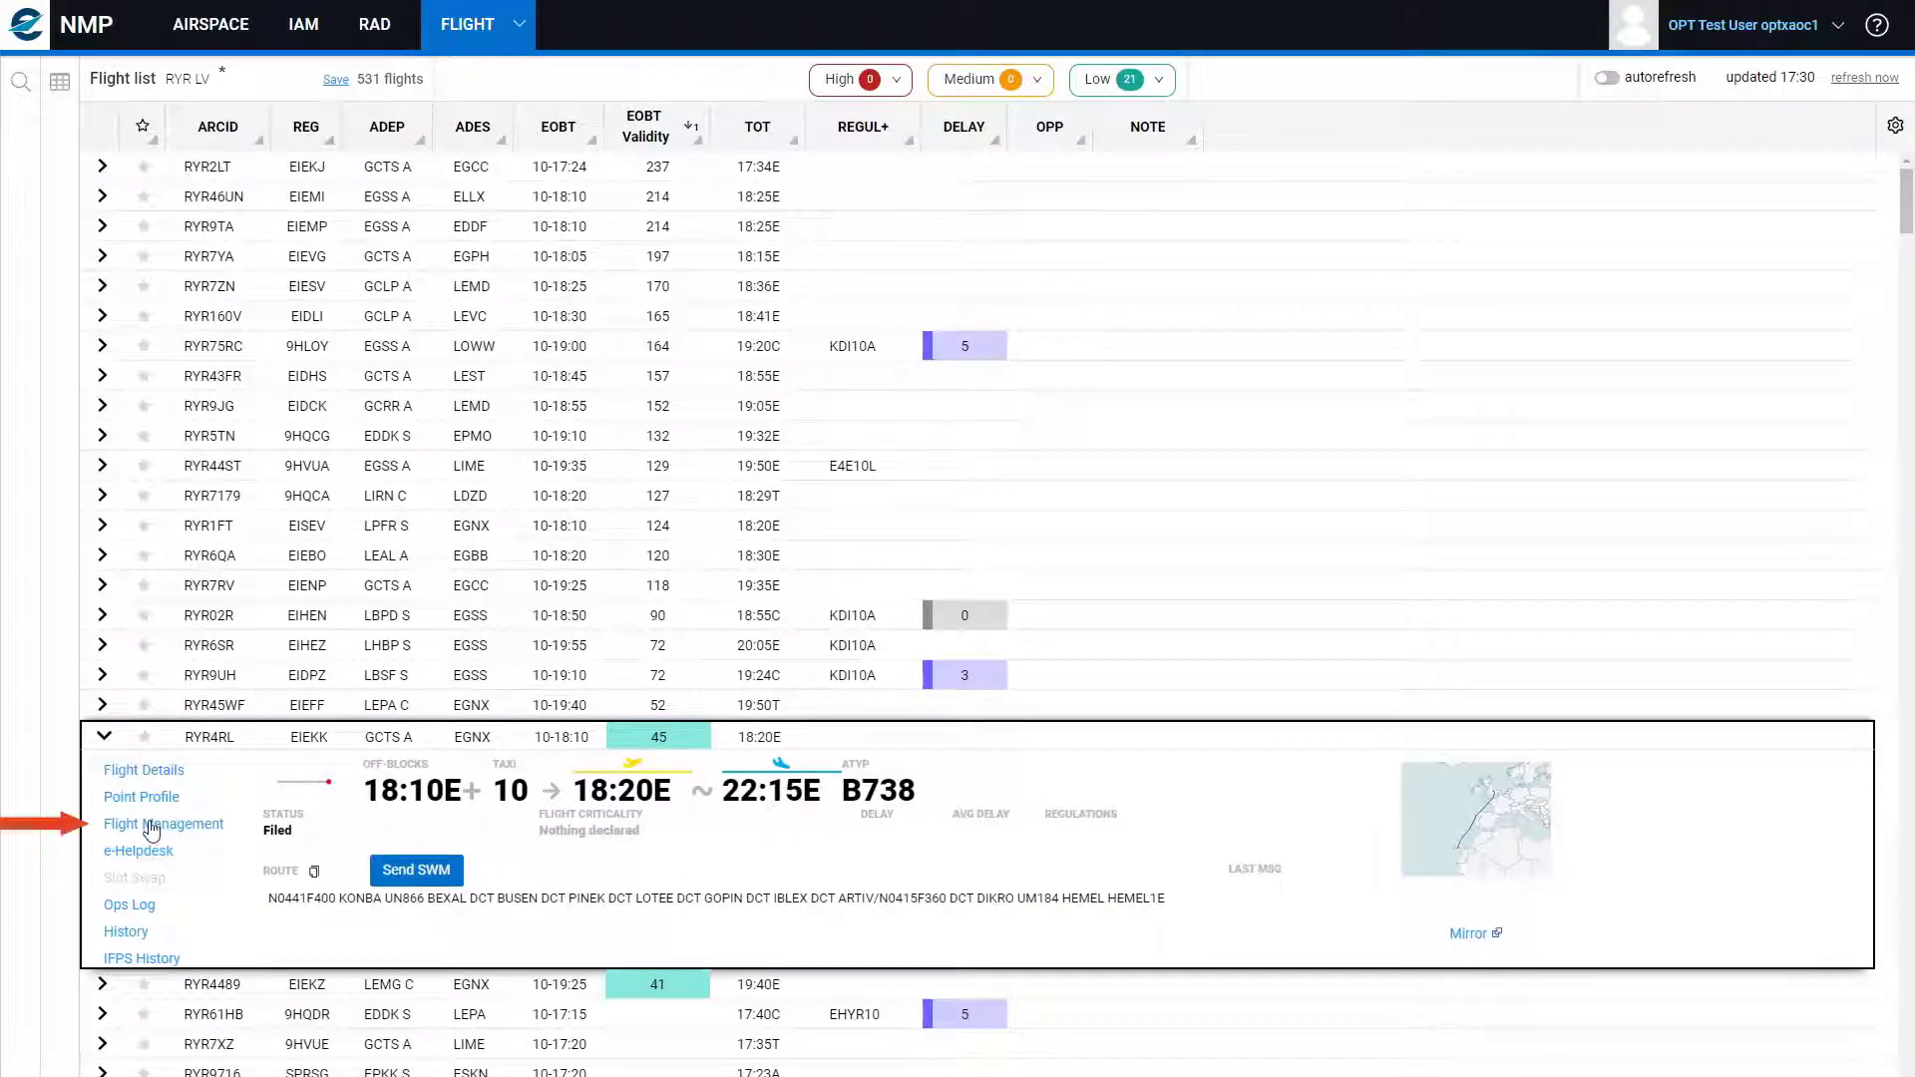
pyautogui.click(163, 823)
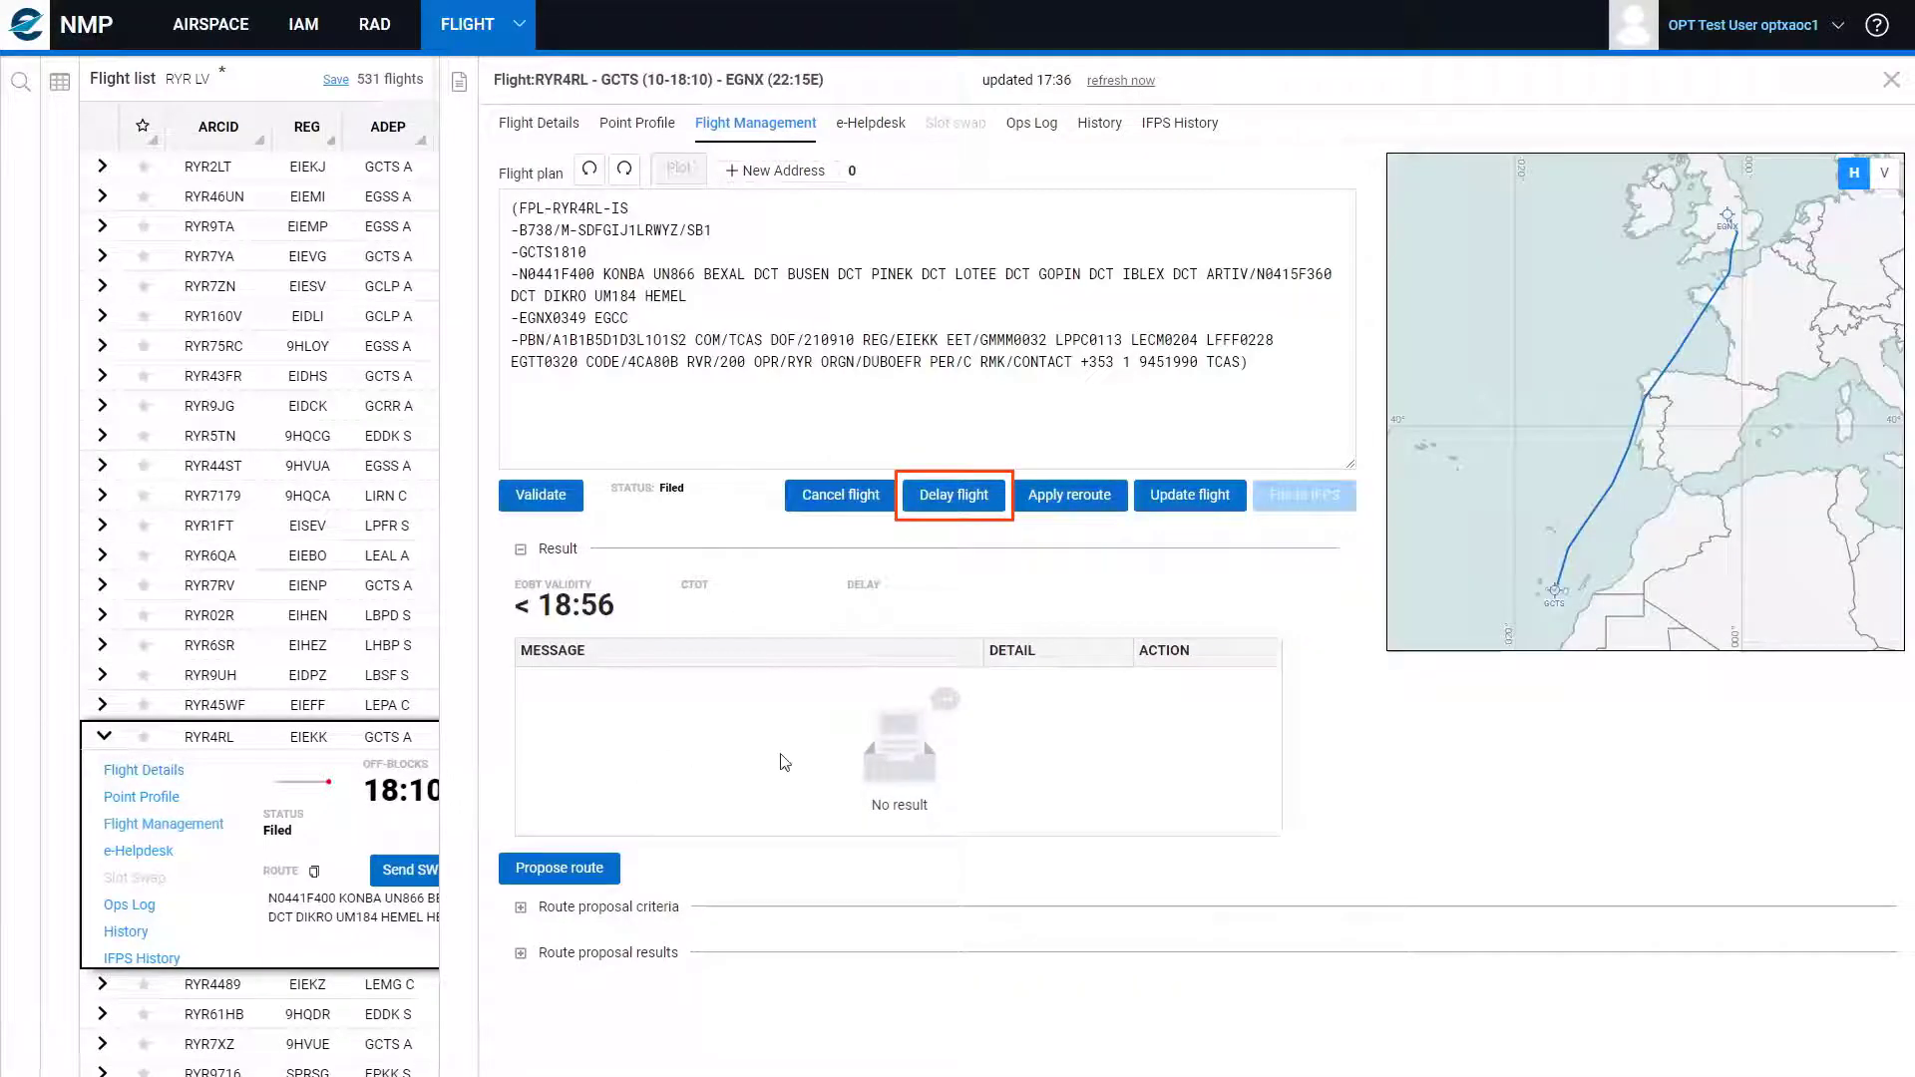
# - Send a delay request for RYR4RL with New EOBT 1900
pyautogui.click(952, 494)
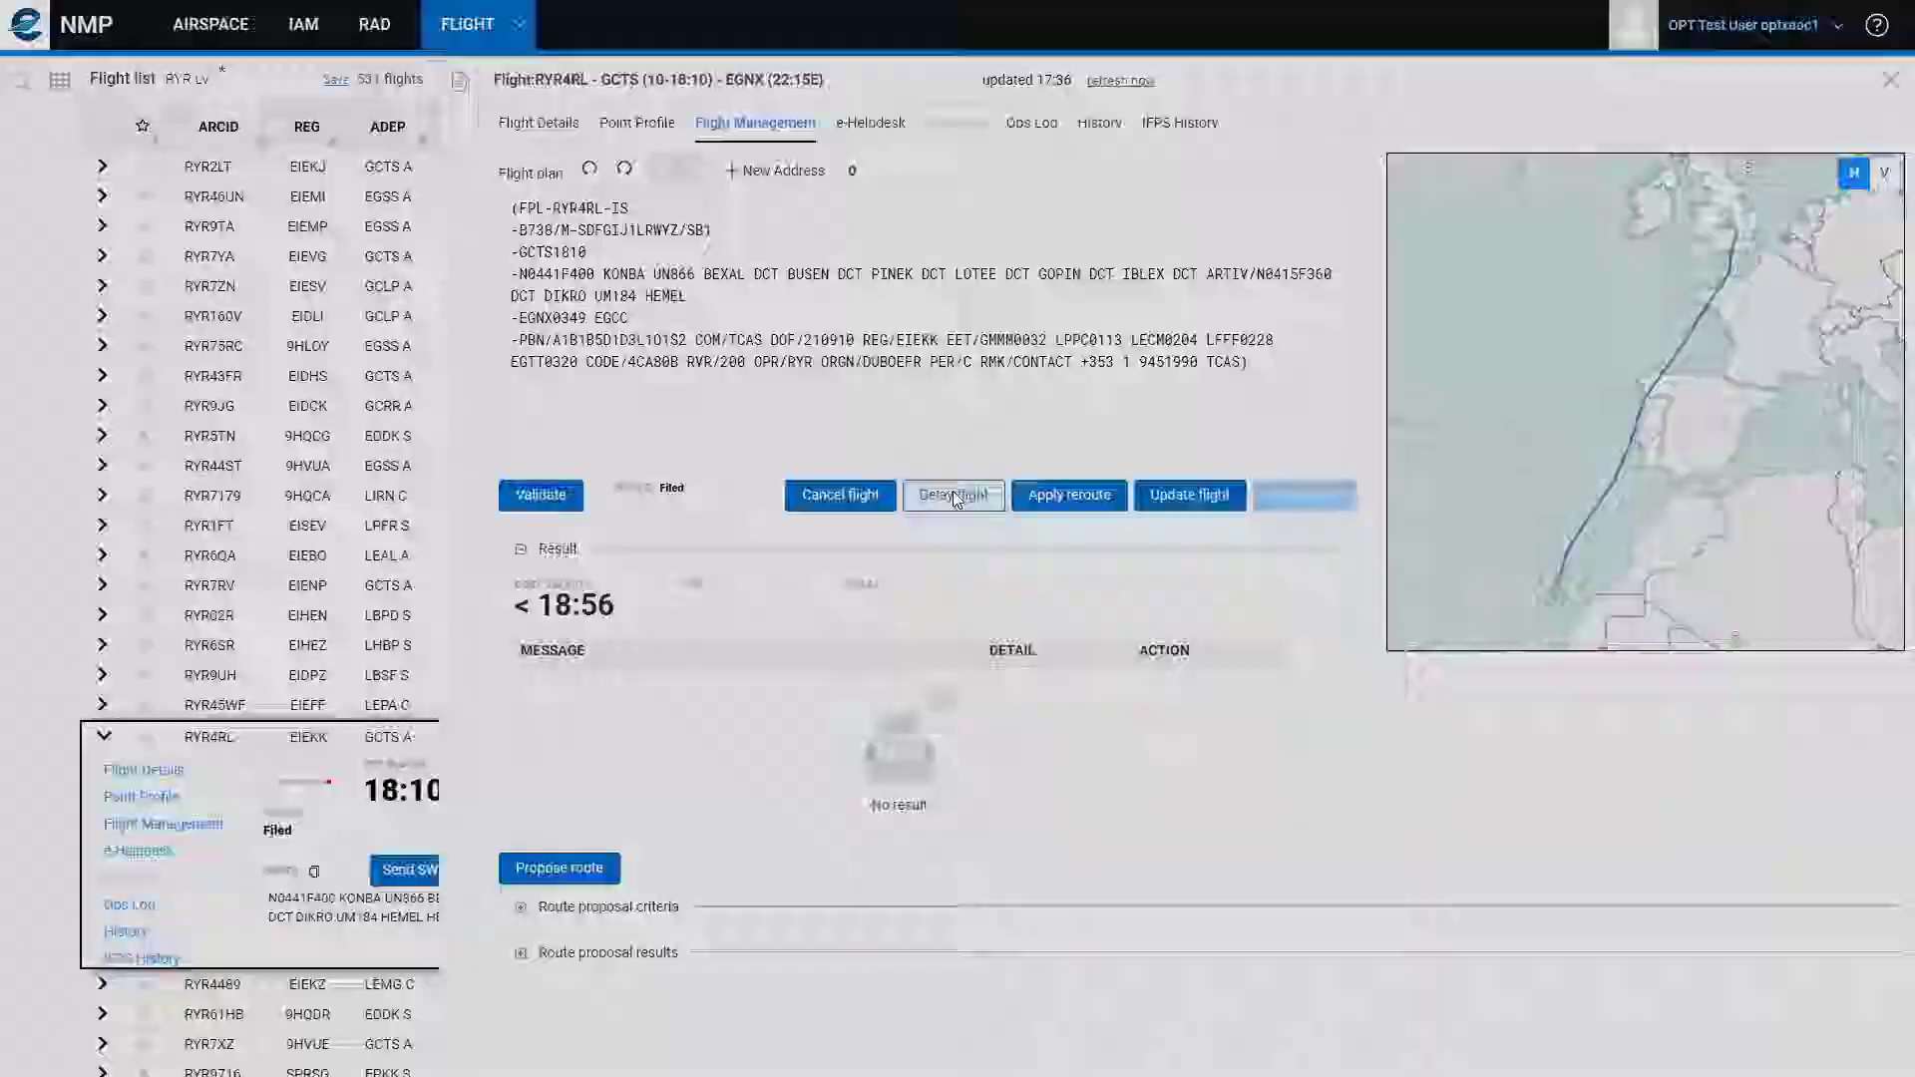
pyautogui.click(952, 496)
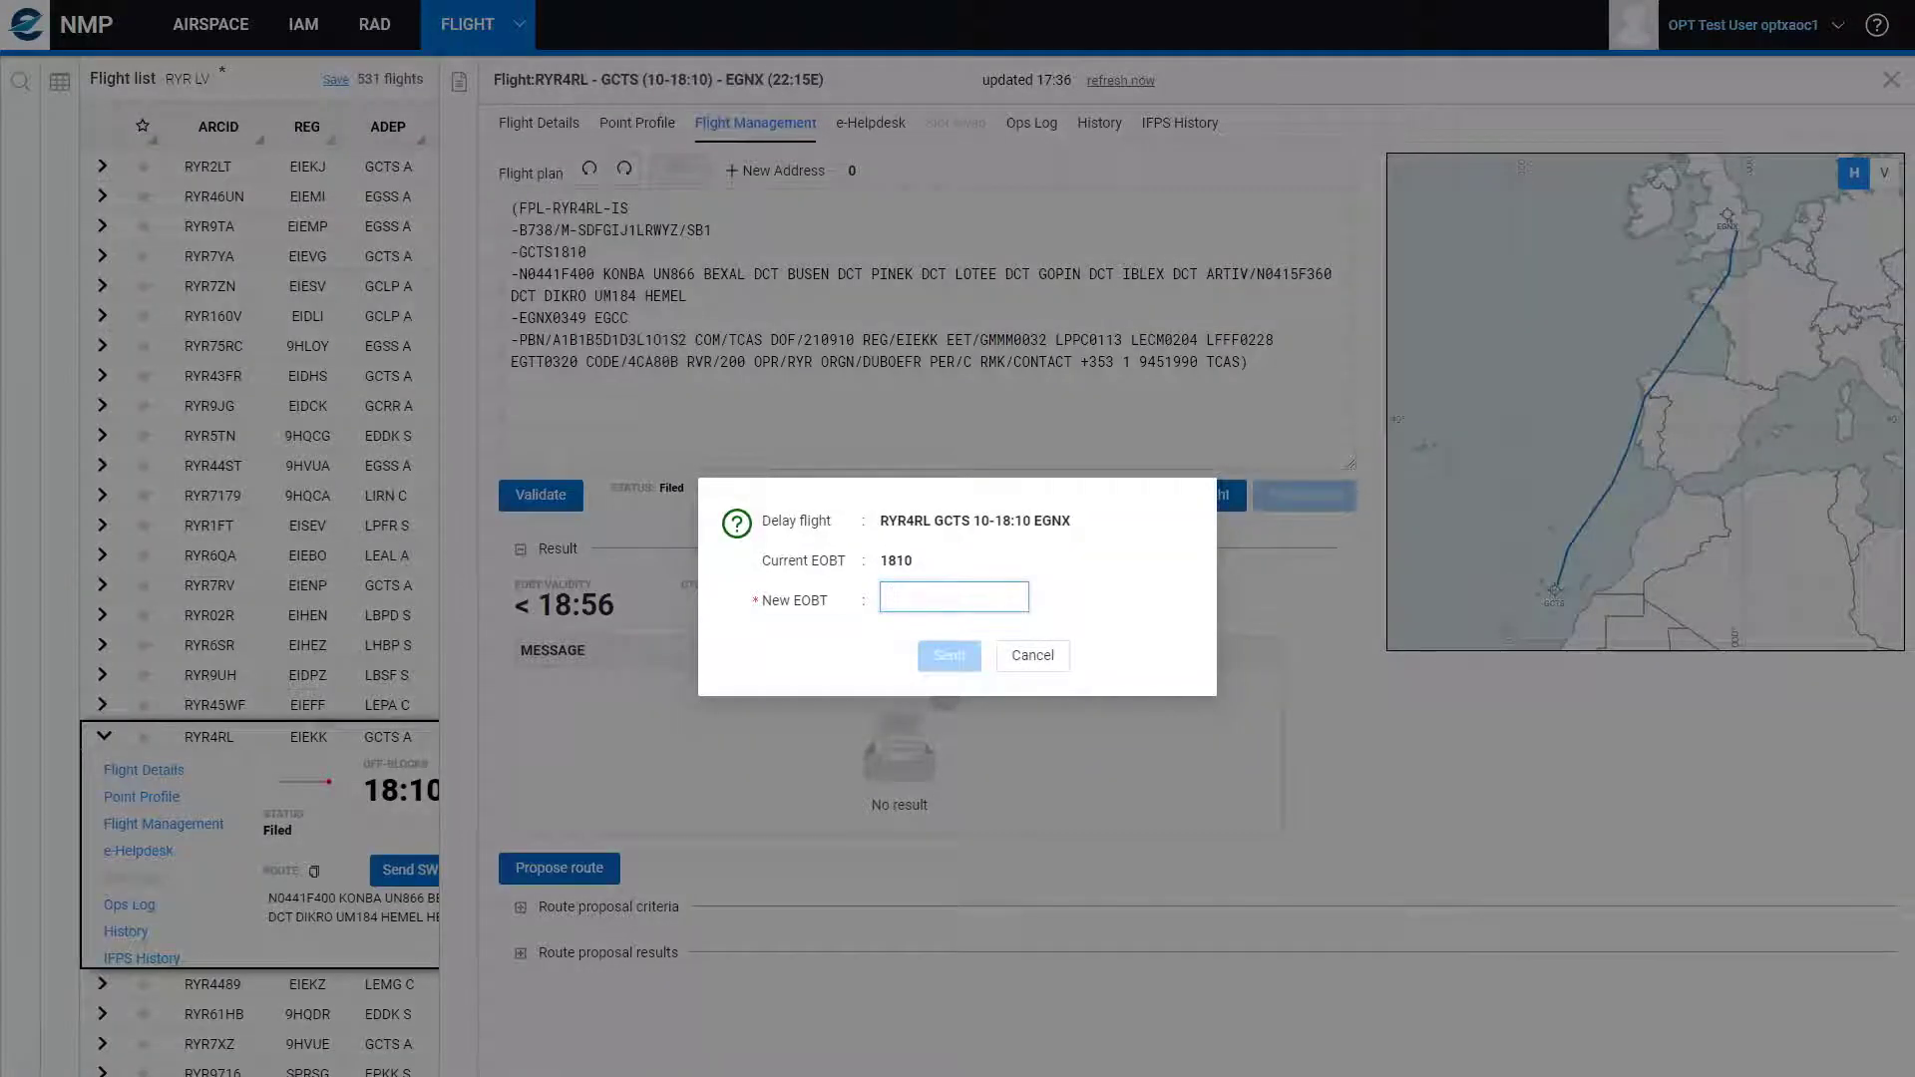
pyautogui.write('1900')
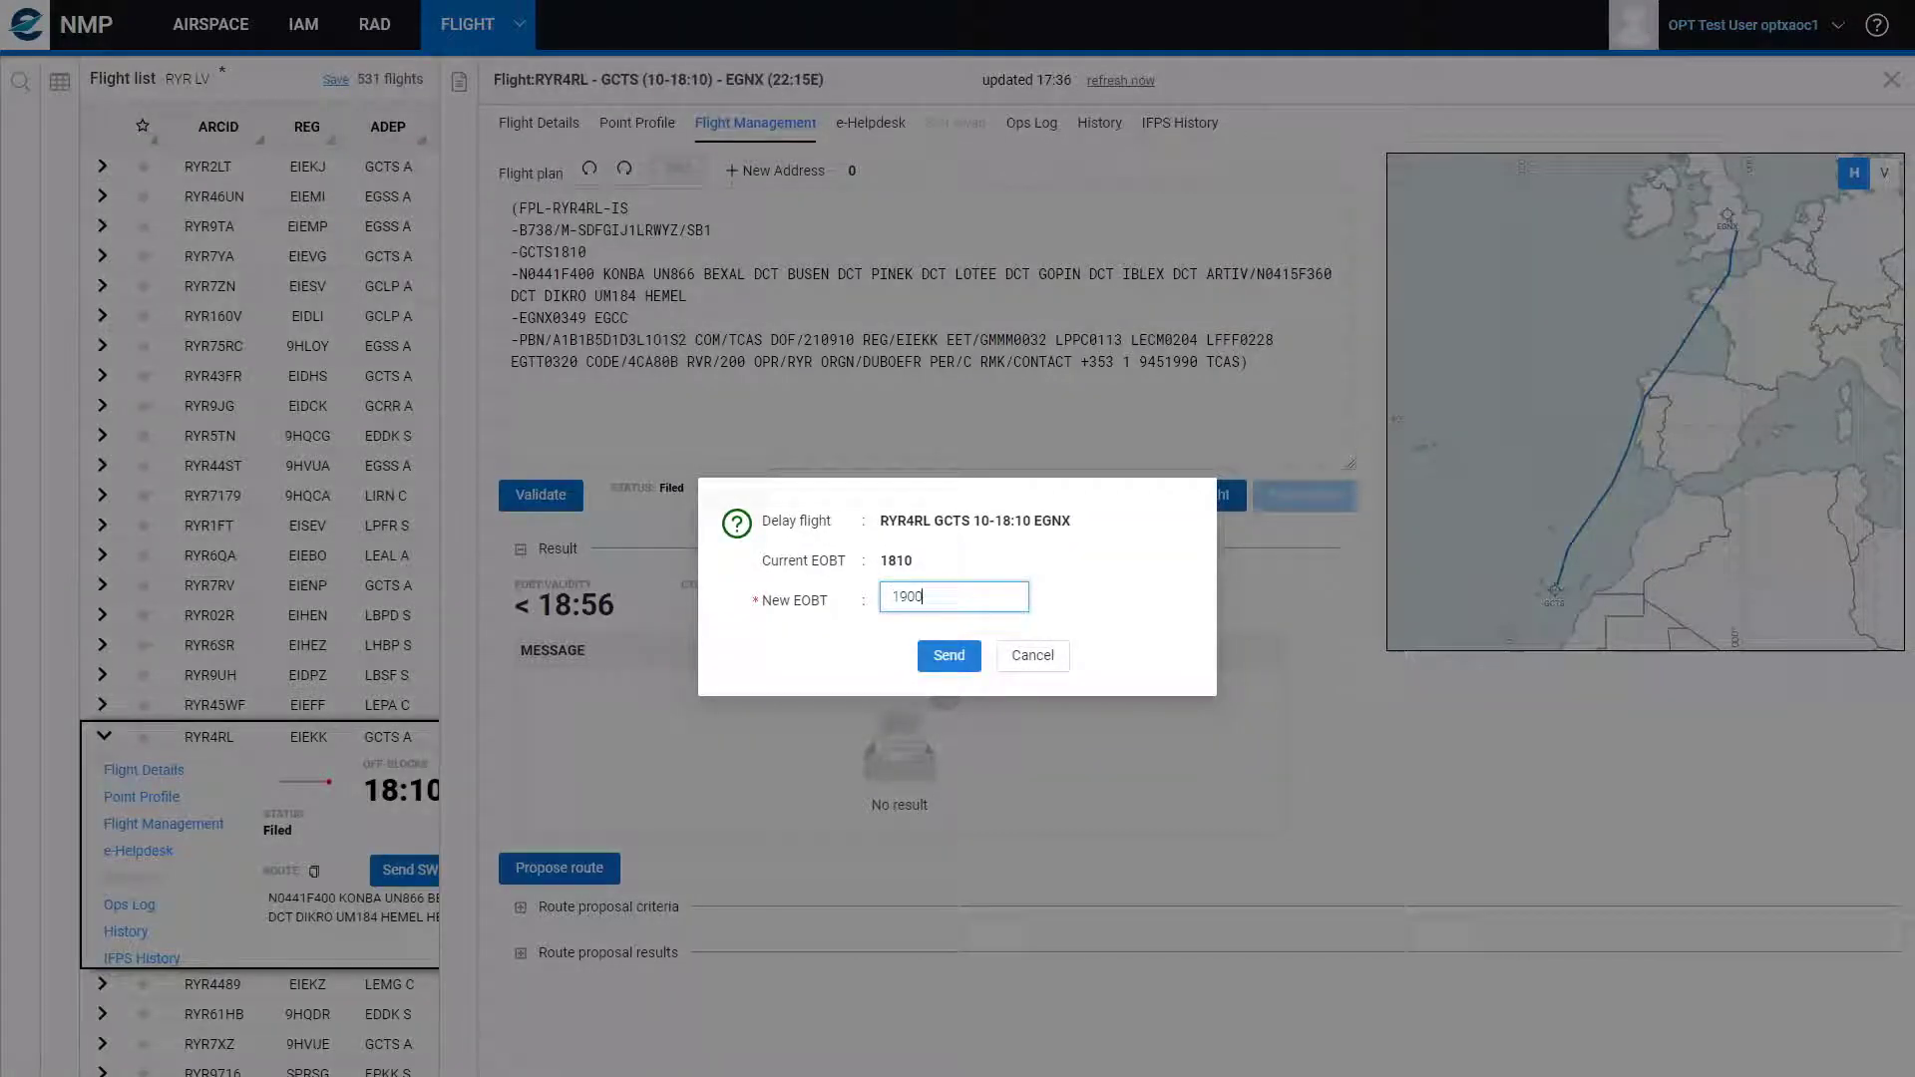
pyautogui.click(948, 656)
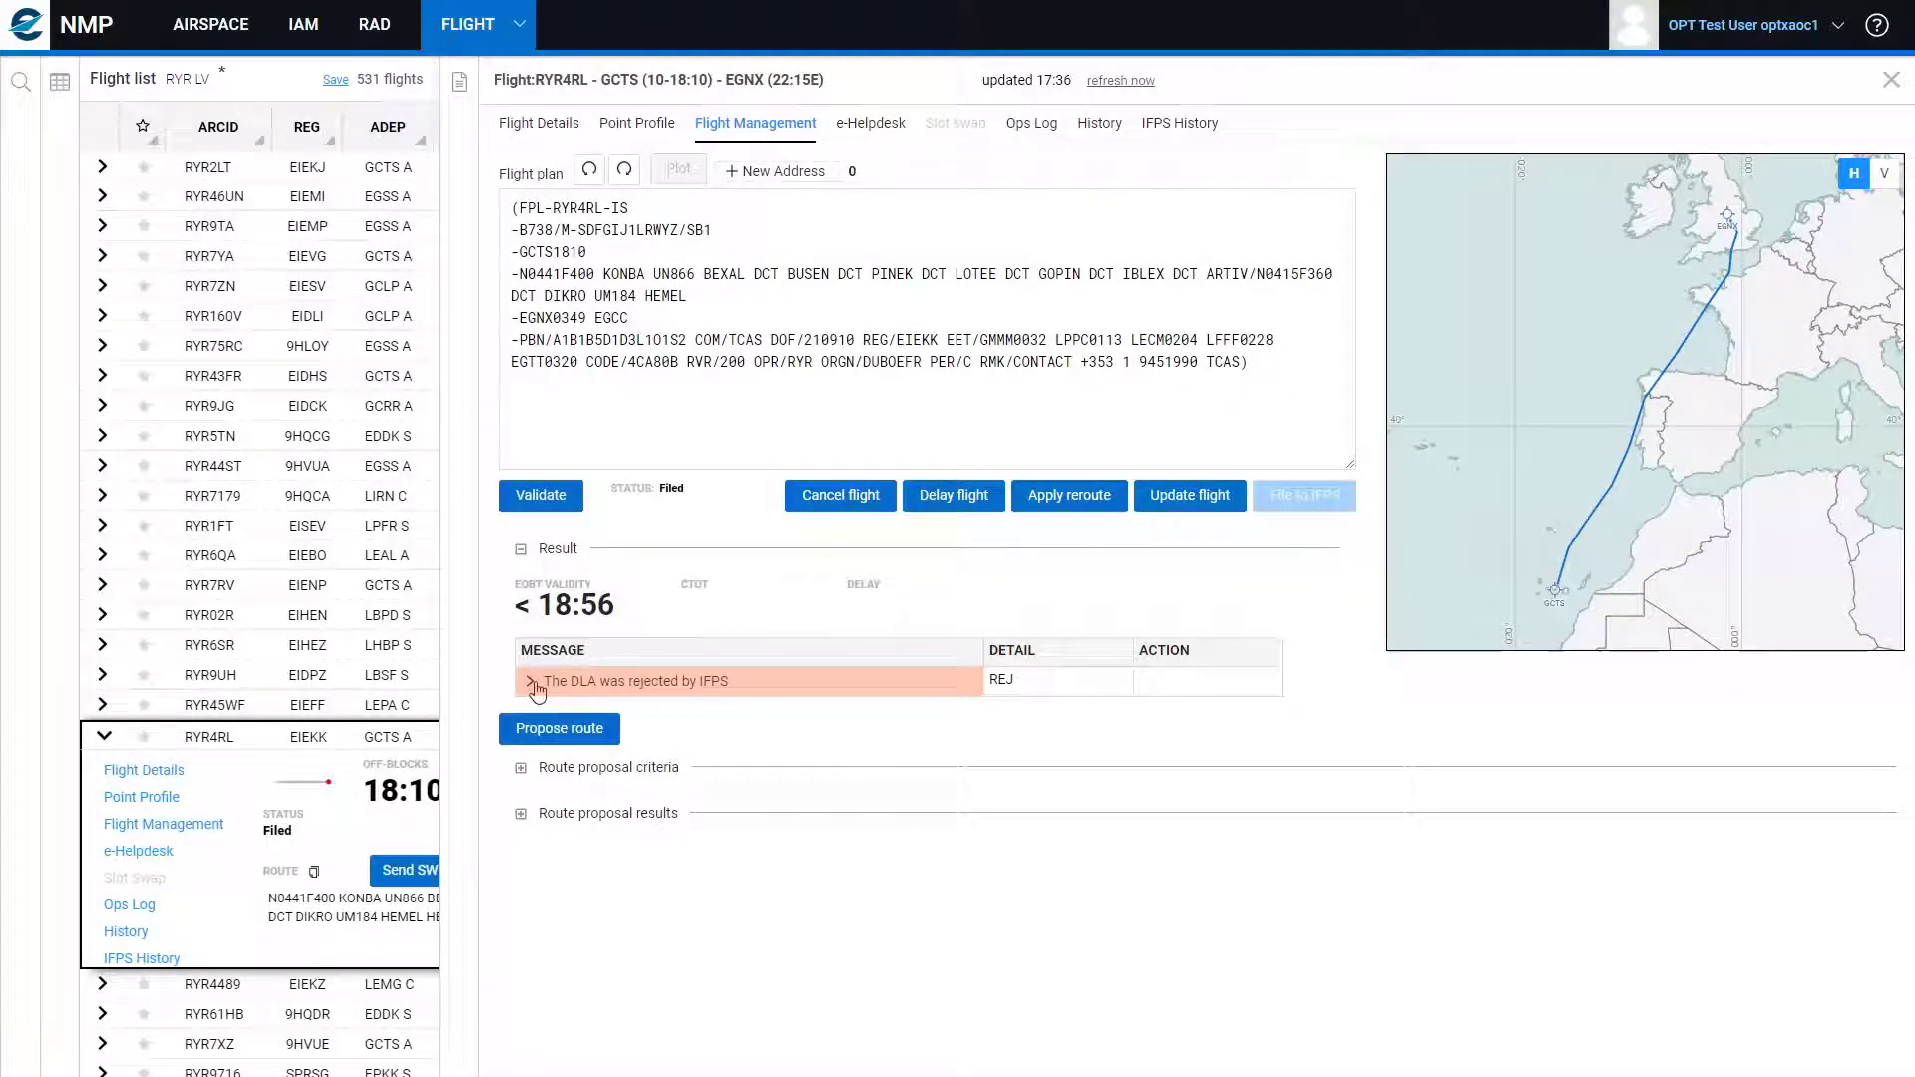
# - Show the 'DLA was rejected by IFPS' details, then return to the flight list
pyautogui.click(529, 682)
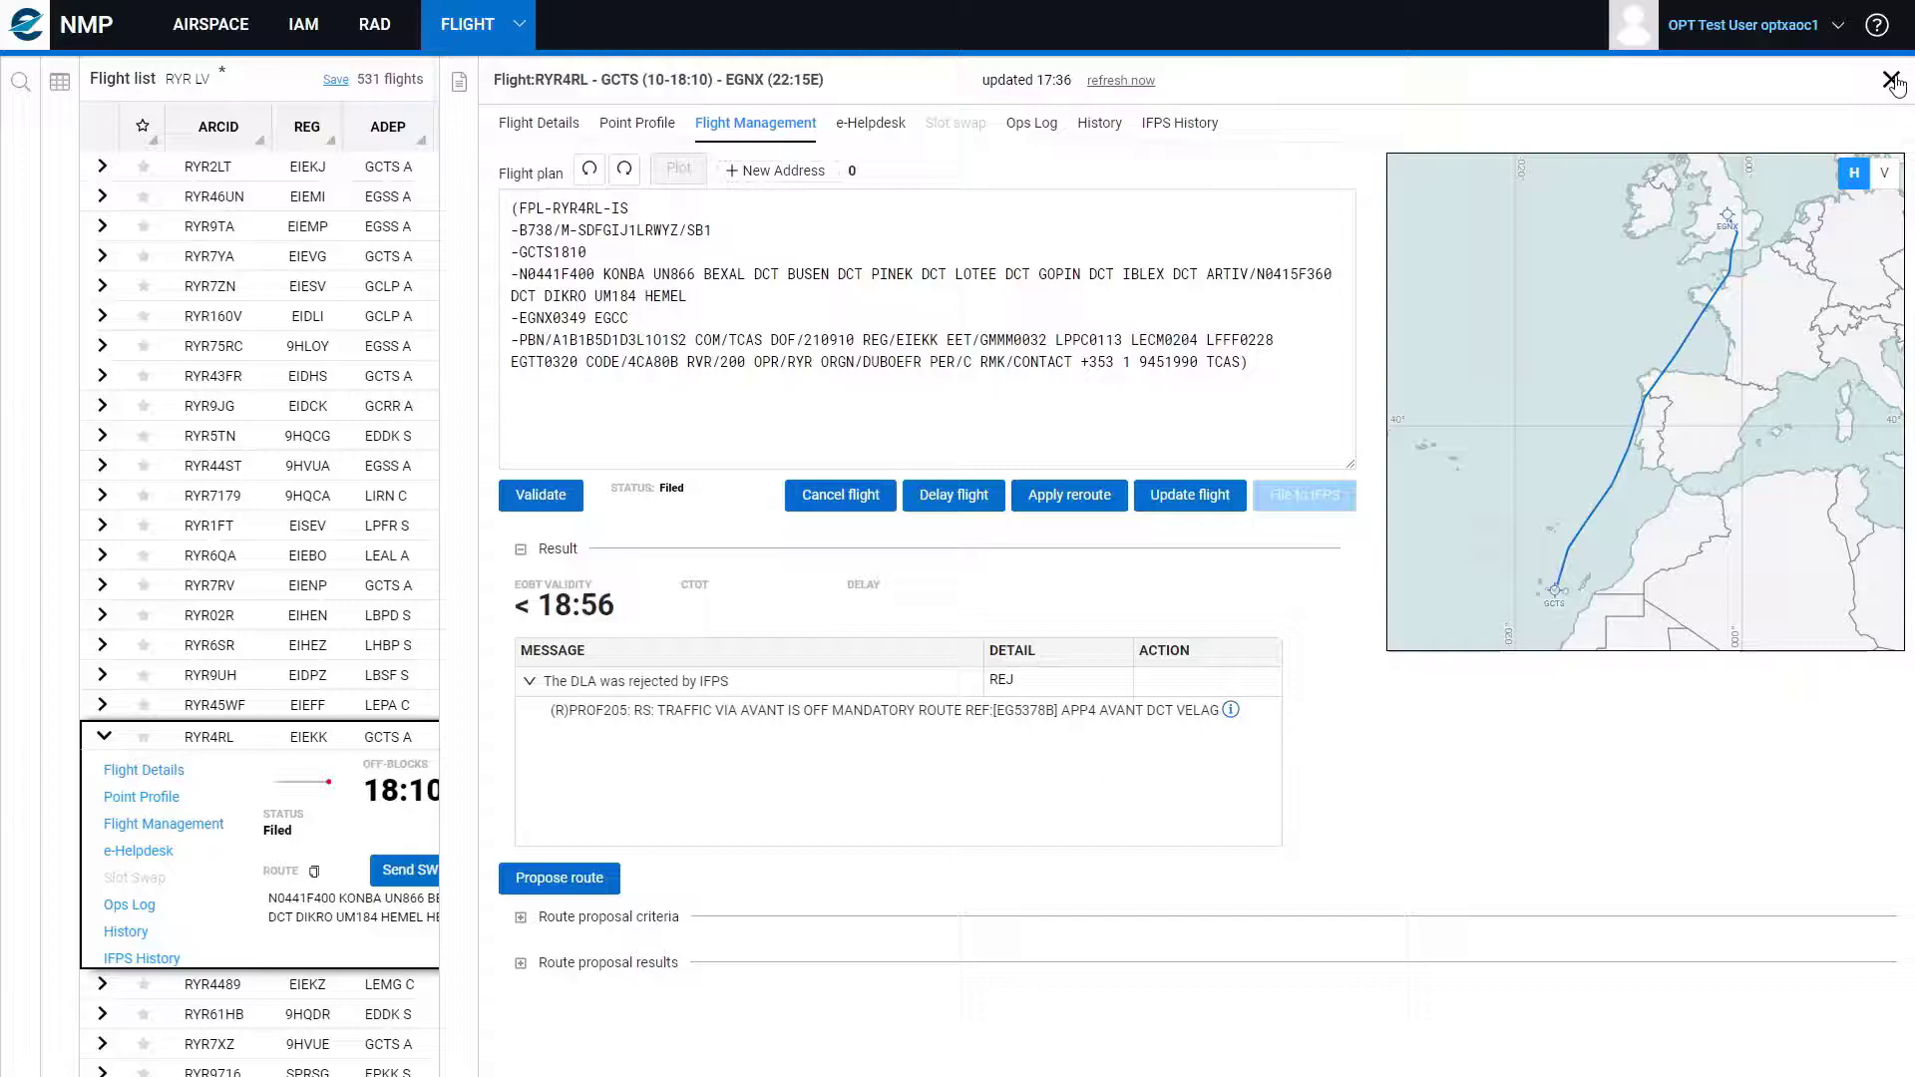
pyautogui.click(1892, 77)
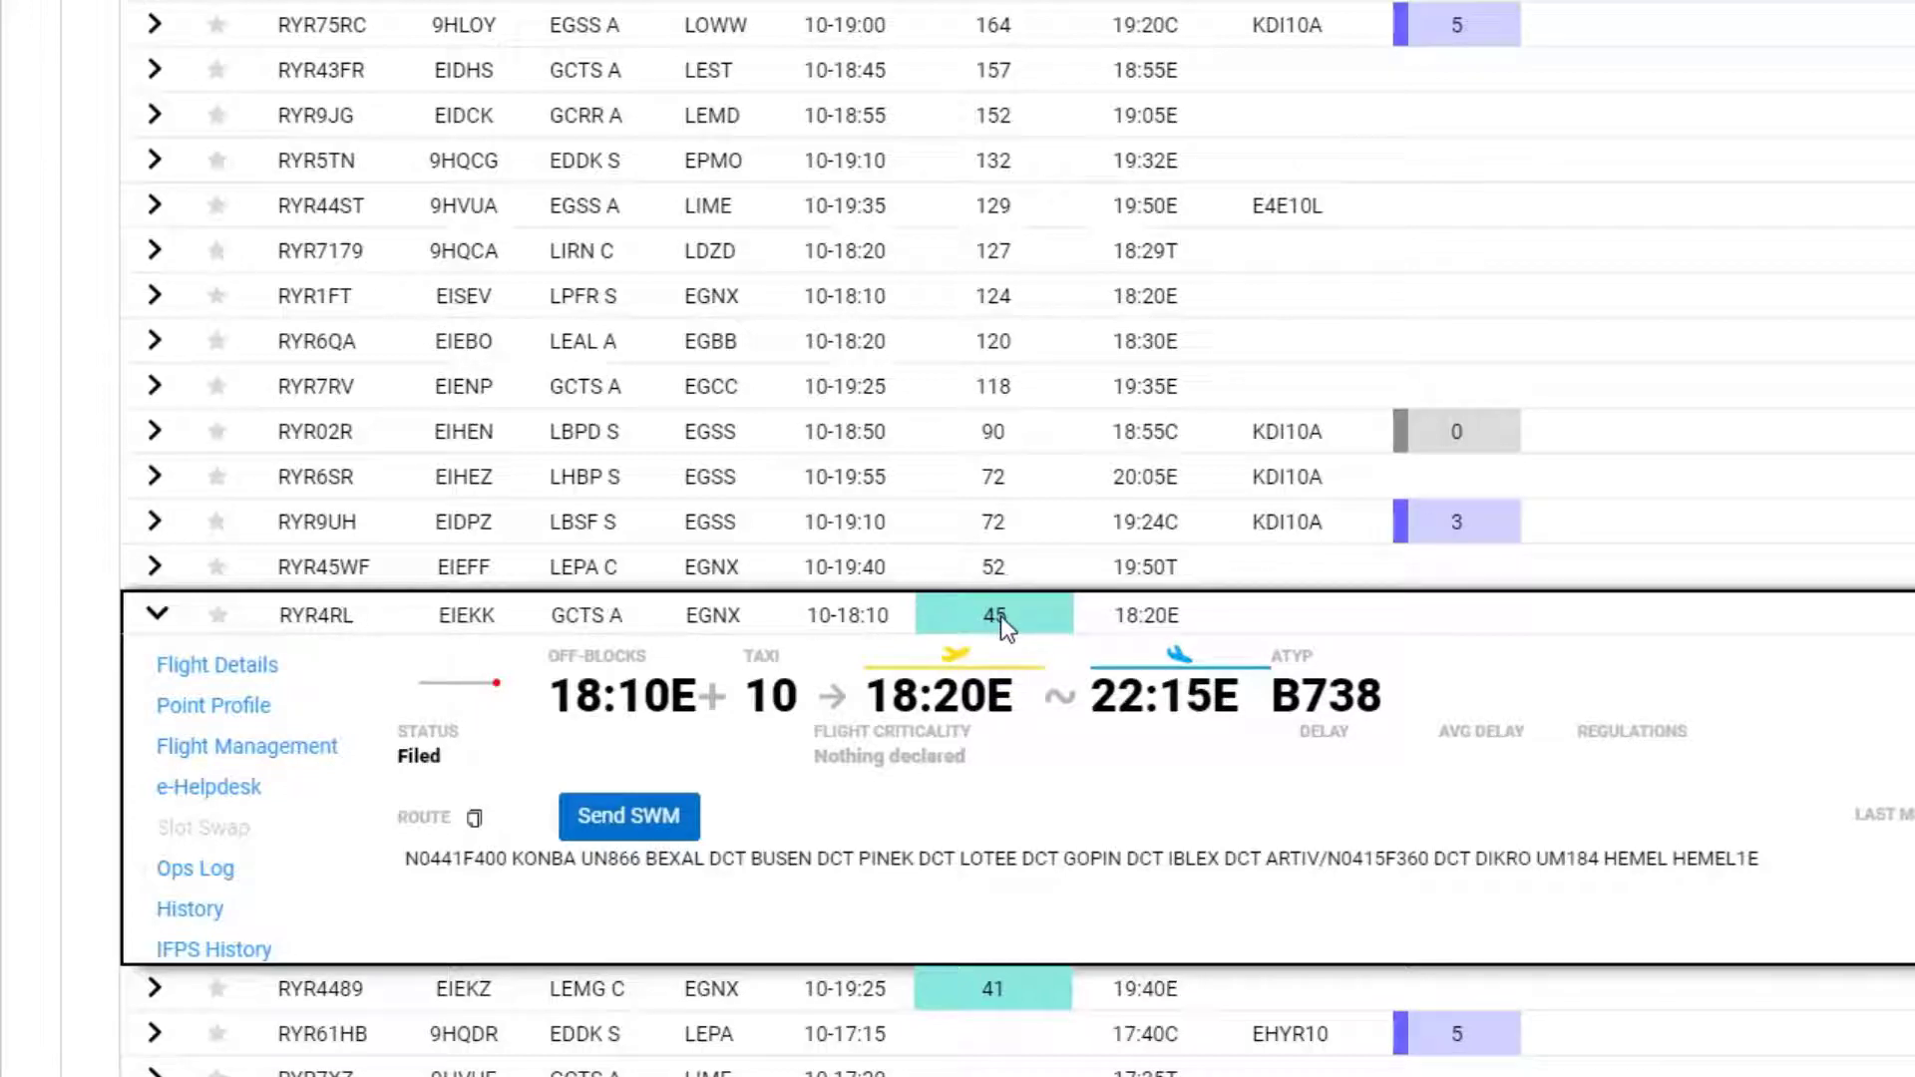
pyautogui.moveTo(989, 630)
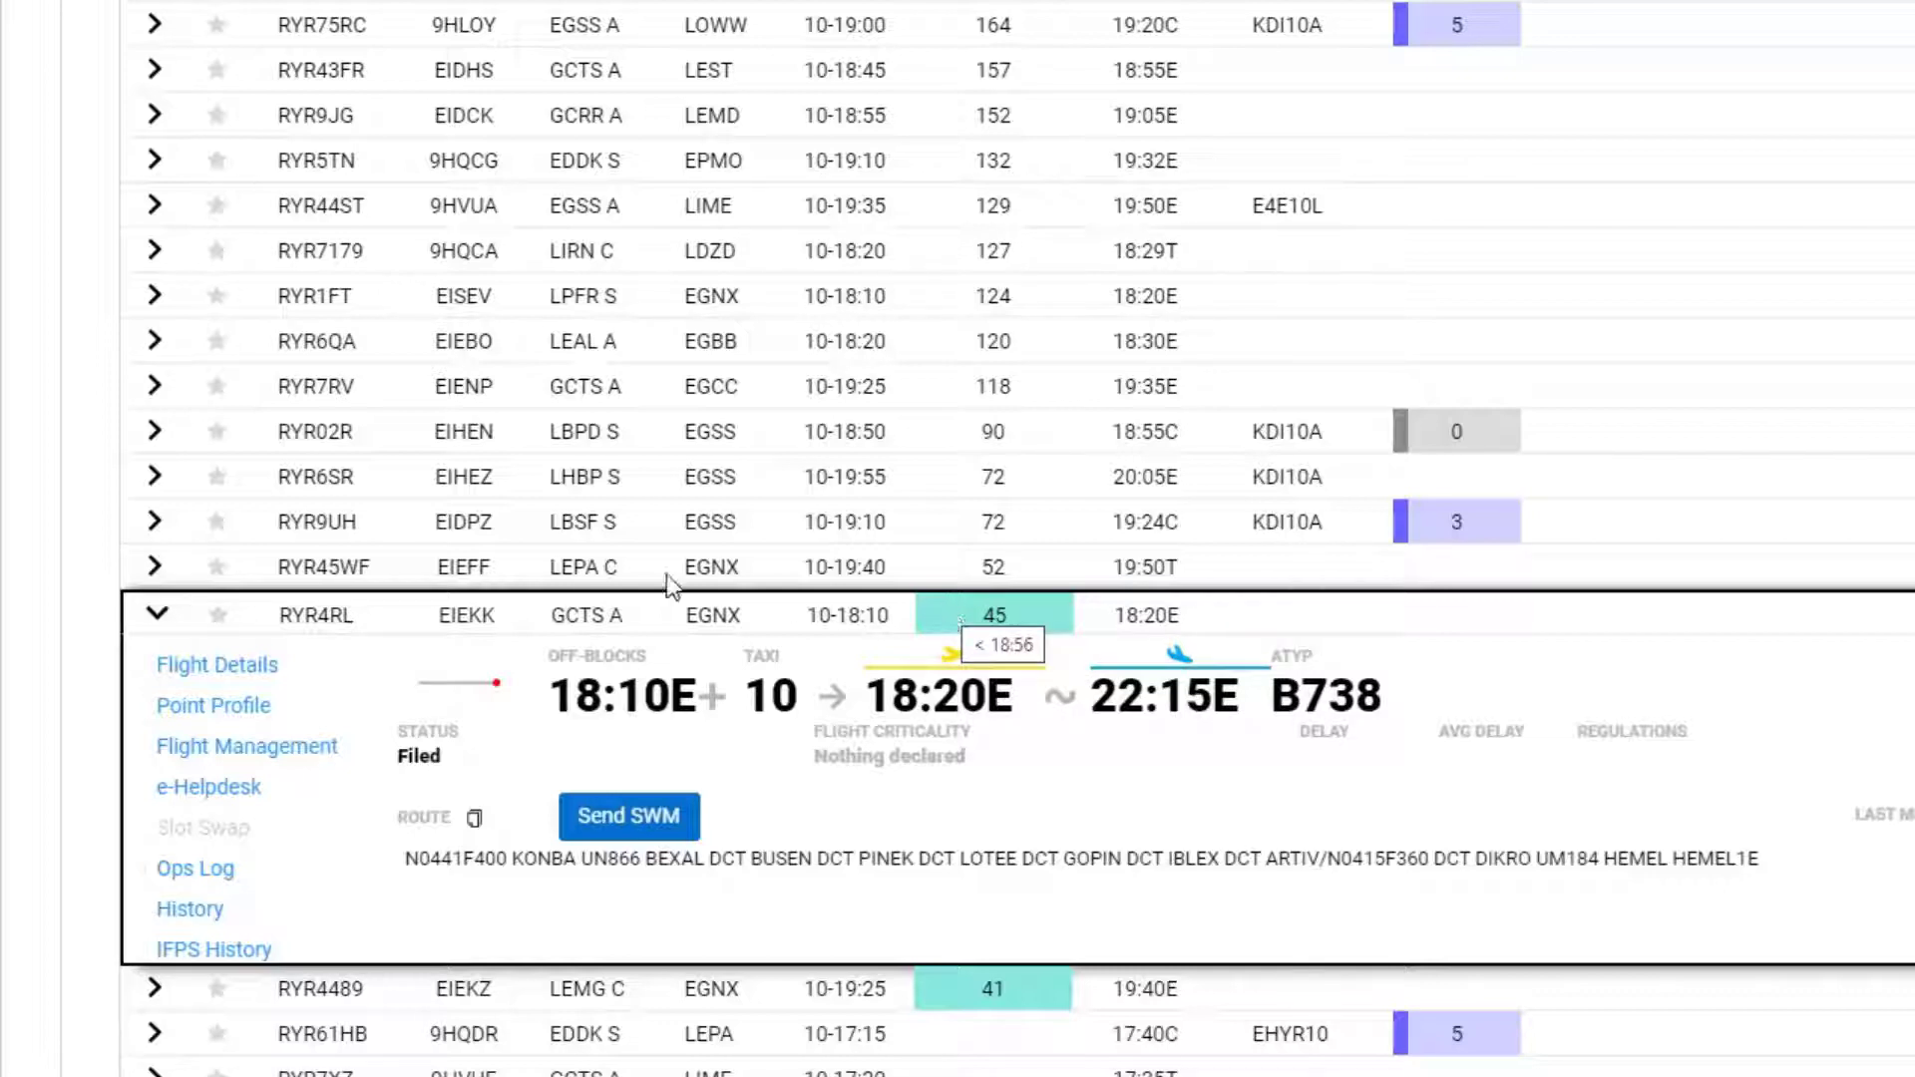
# - Collapse the RYR4RL row and scroll back up the flight list
pyautogui.click(156, 615)
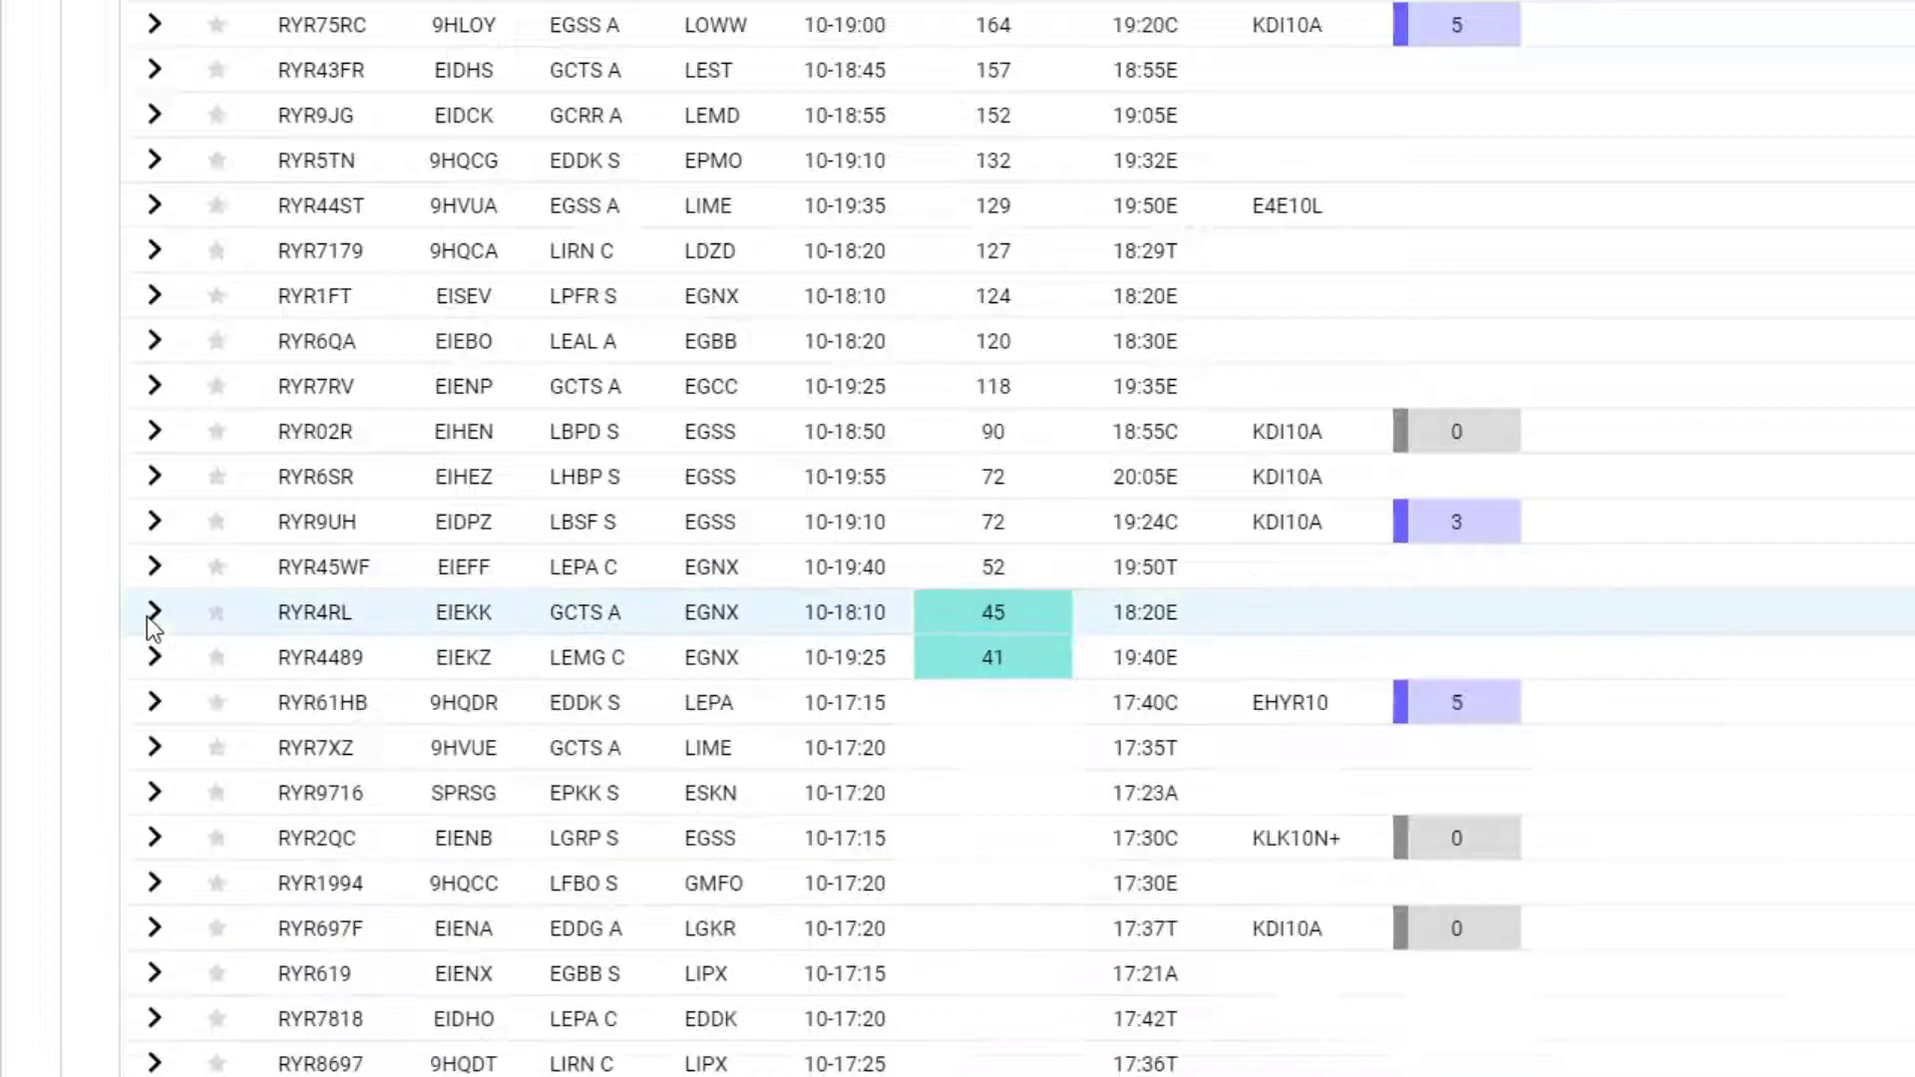
pyautogui.scroll(3)
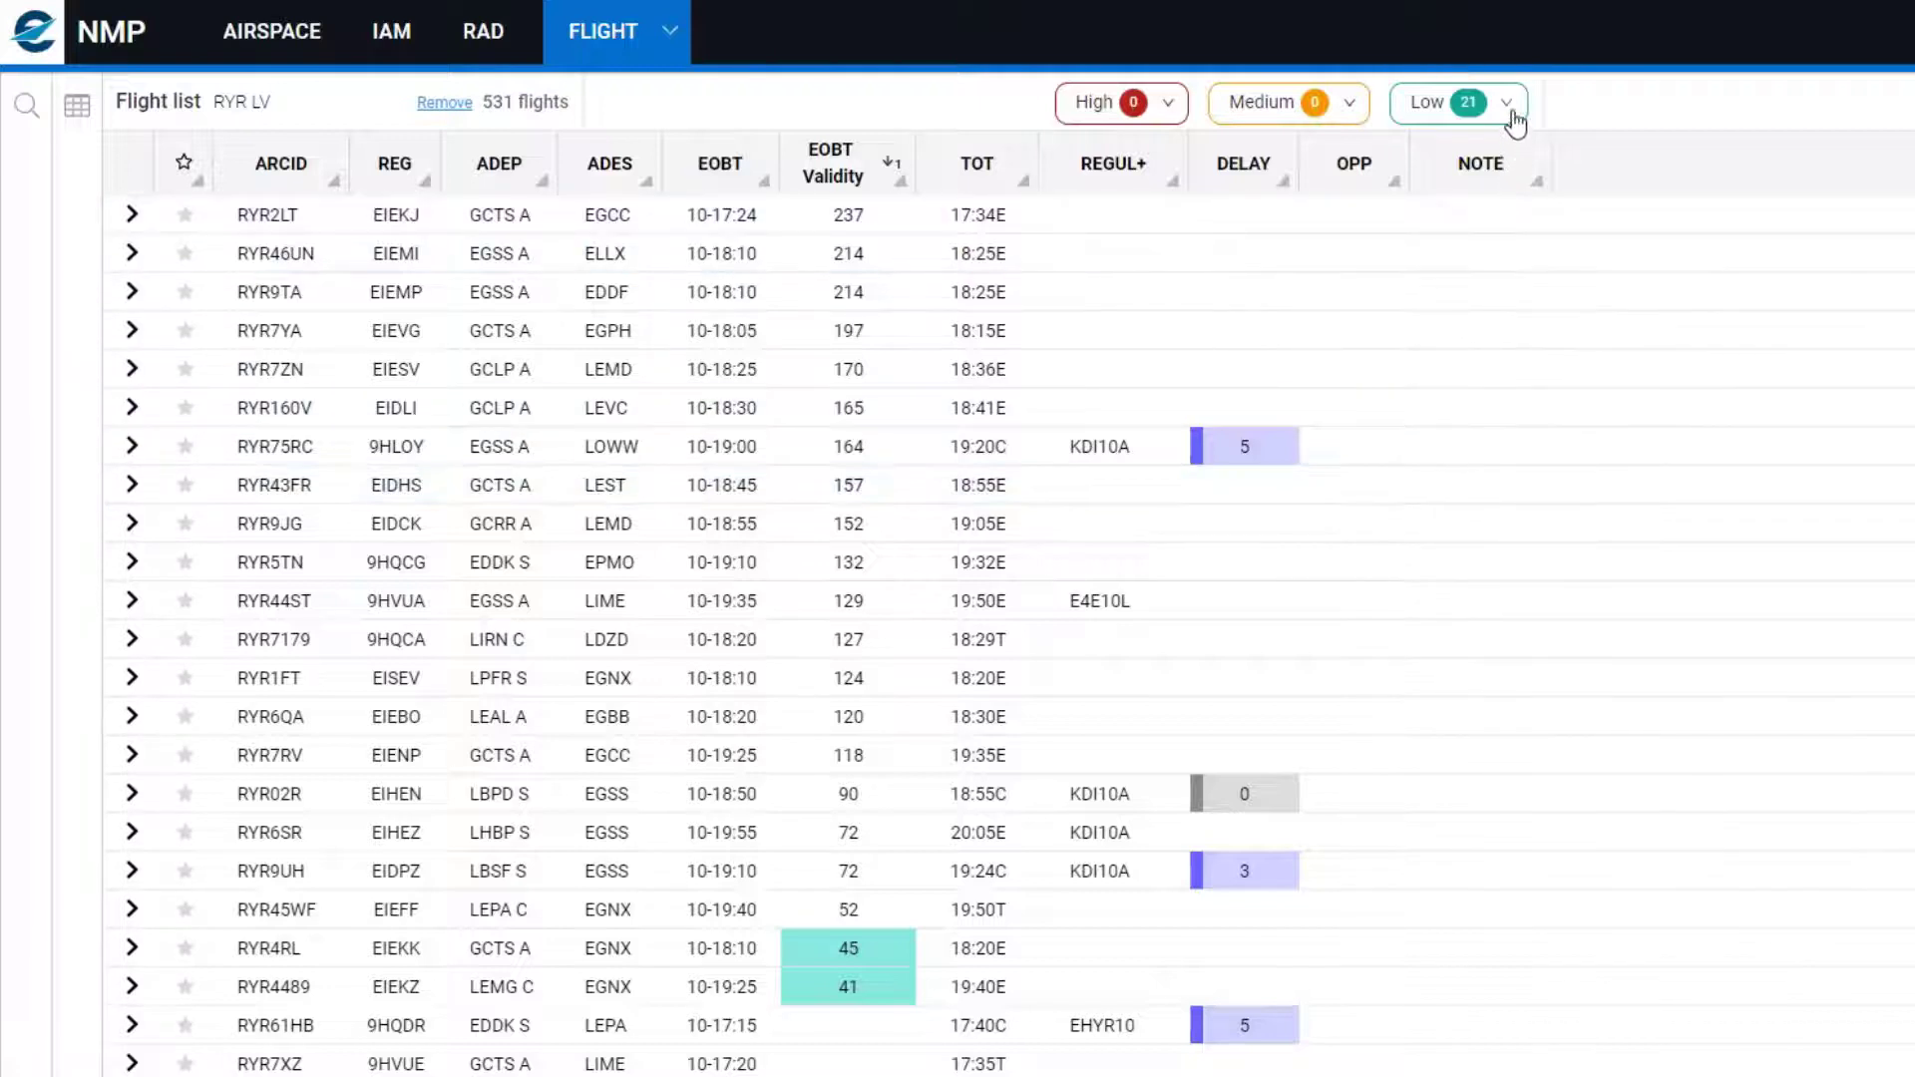
# - Tick EOBT Validity in the Low alerts dropdown for the 21 flights
pyautogui.click(1512, 103)
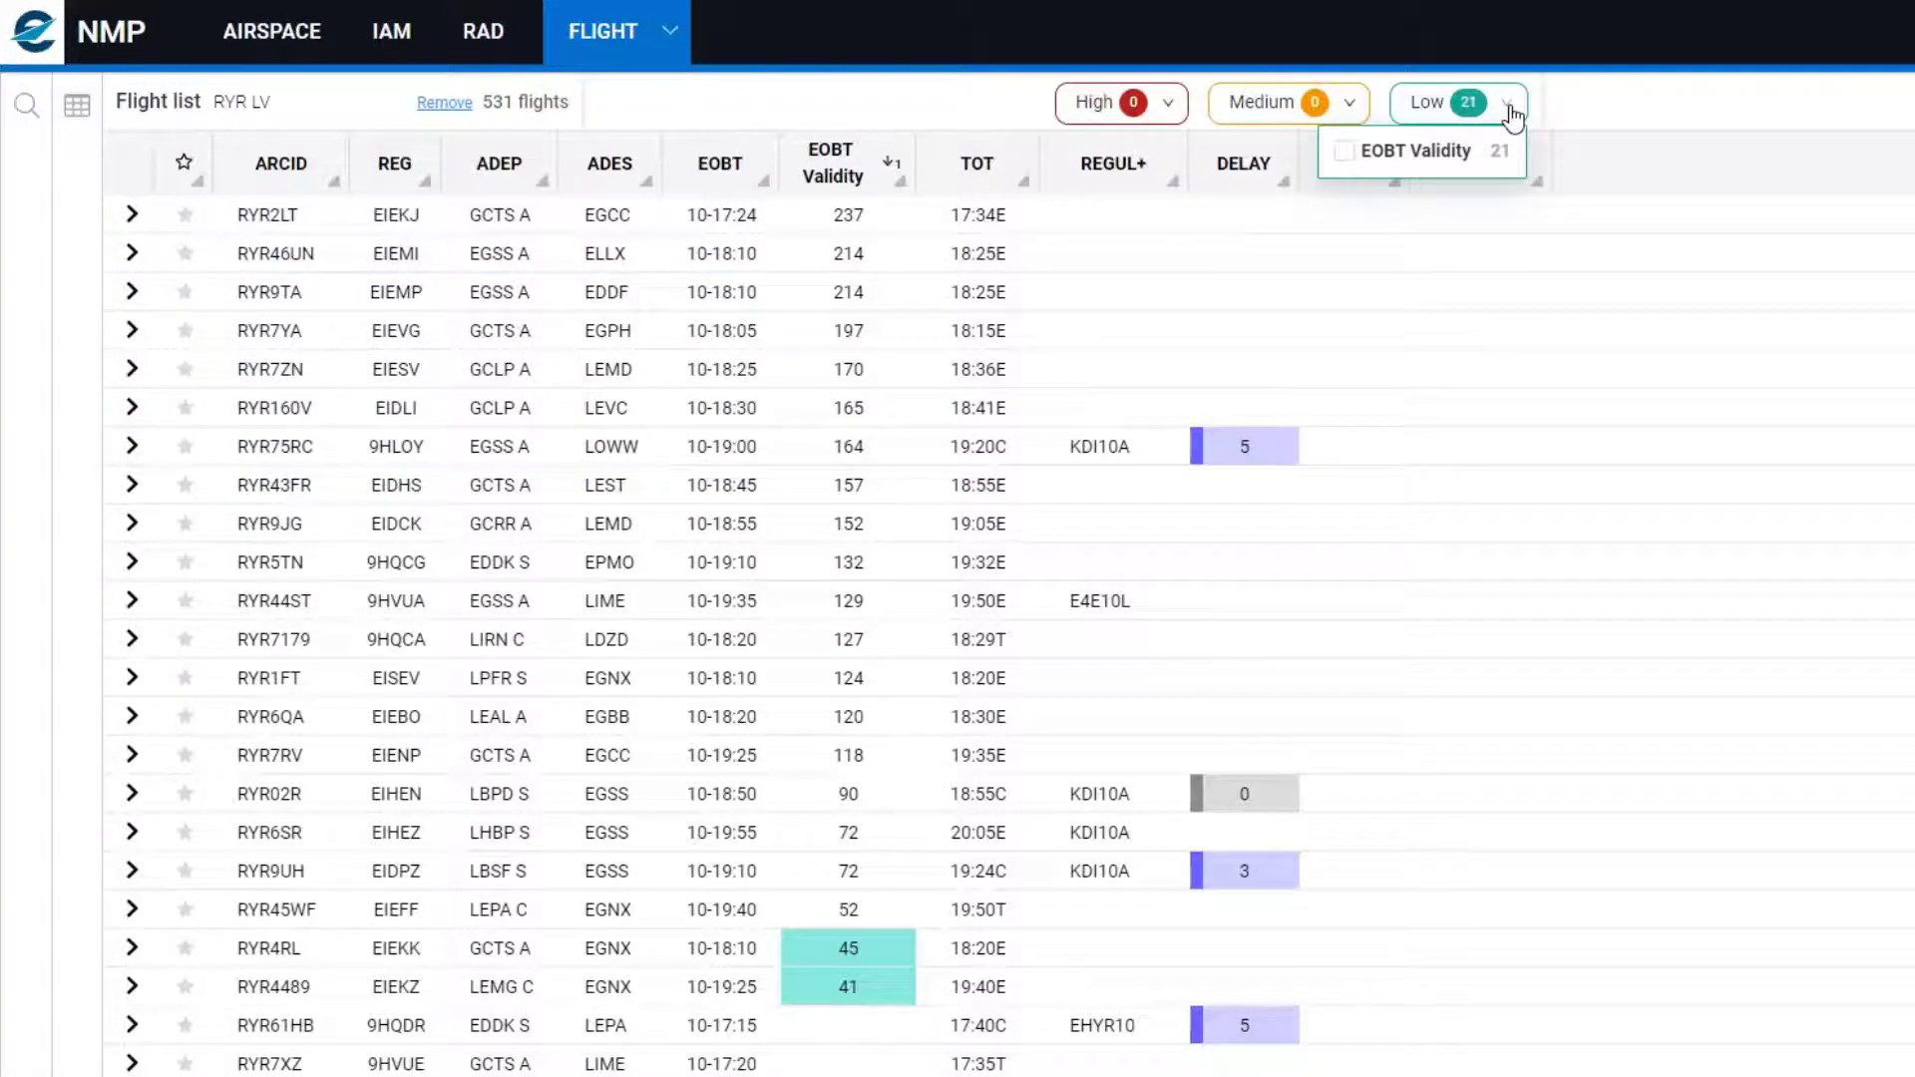
pyautogui.moveTo(1402, 159)
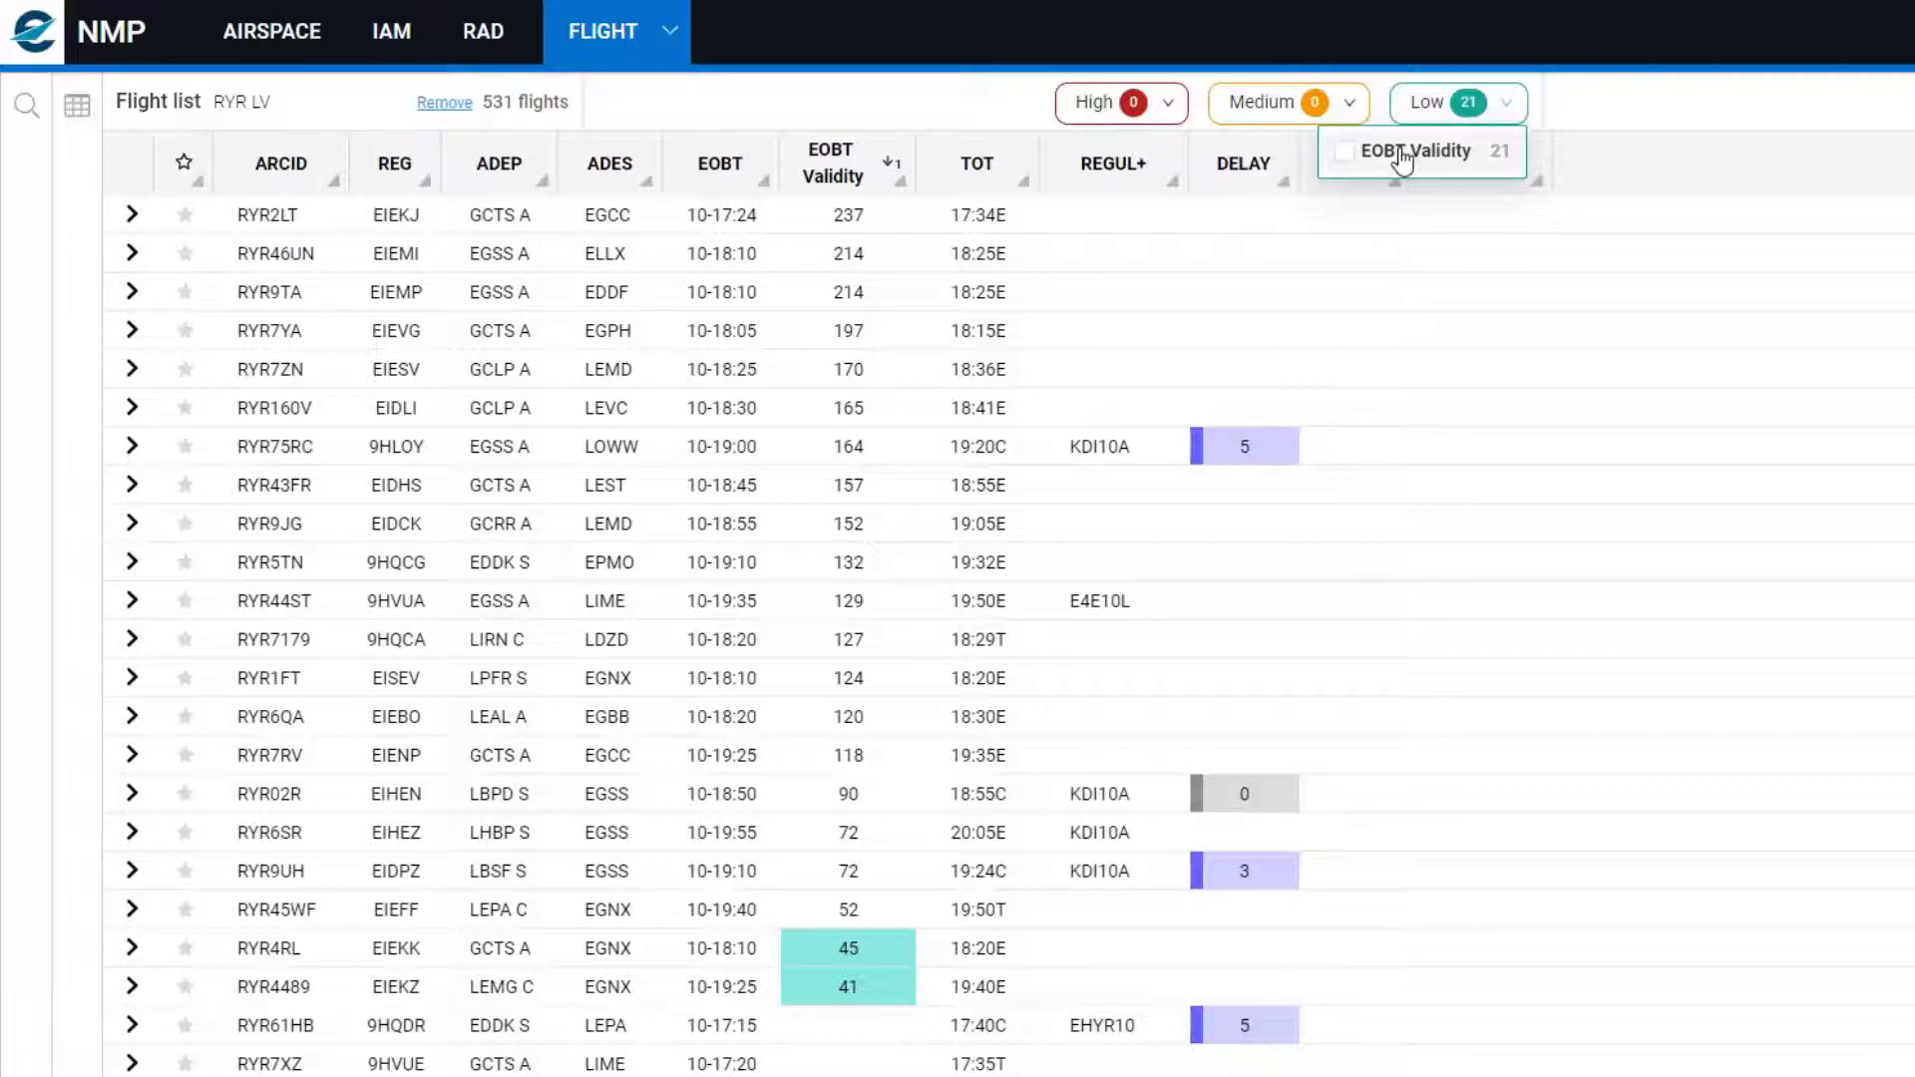
pyautogui.click(1344, 151)
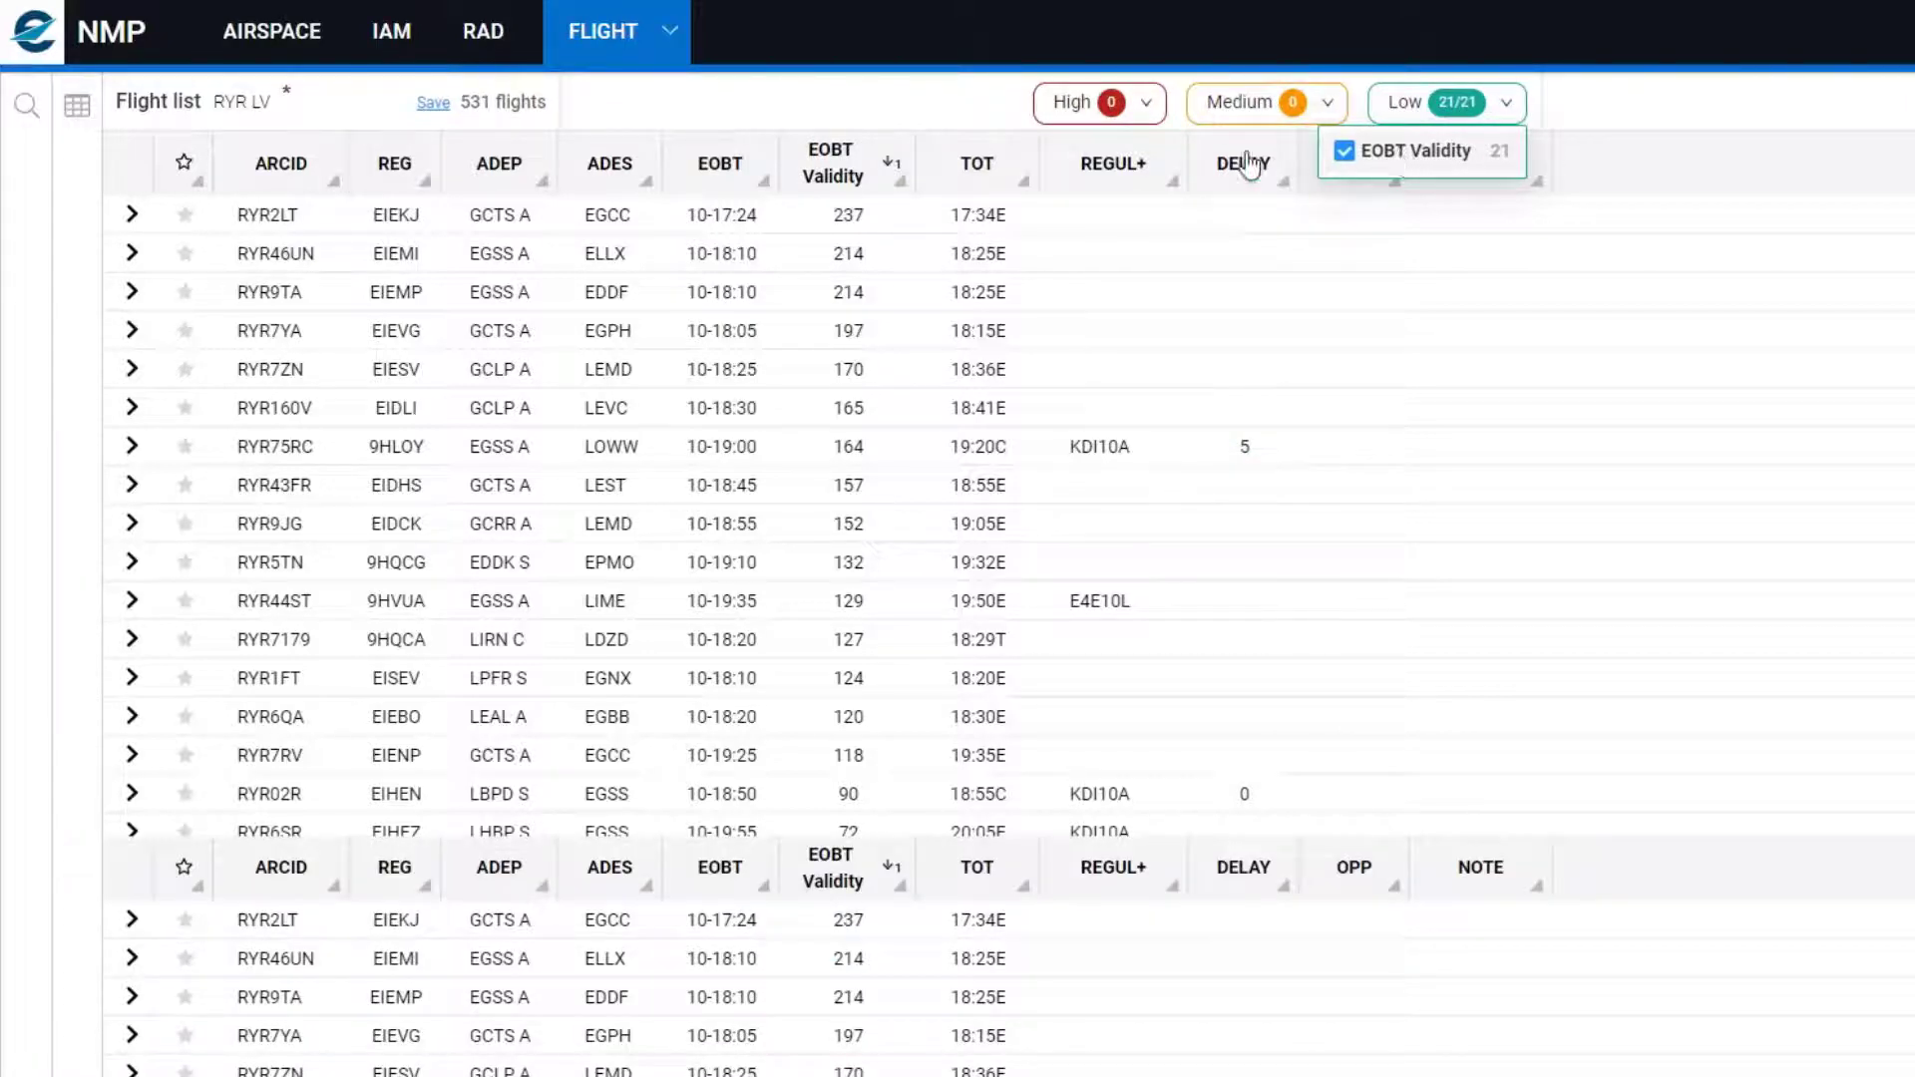